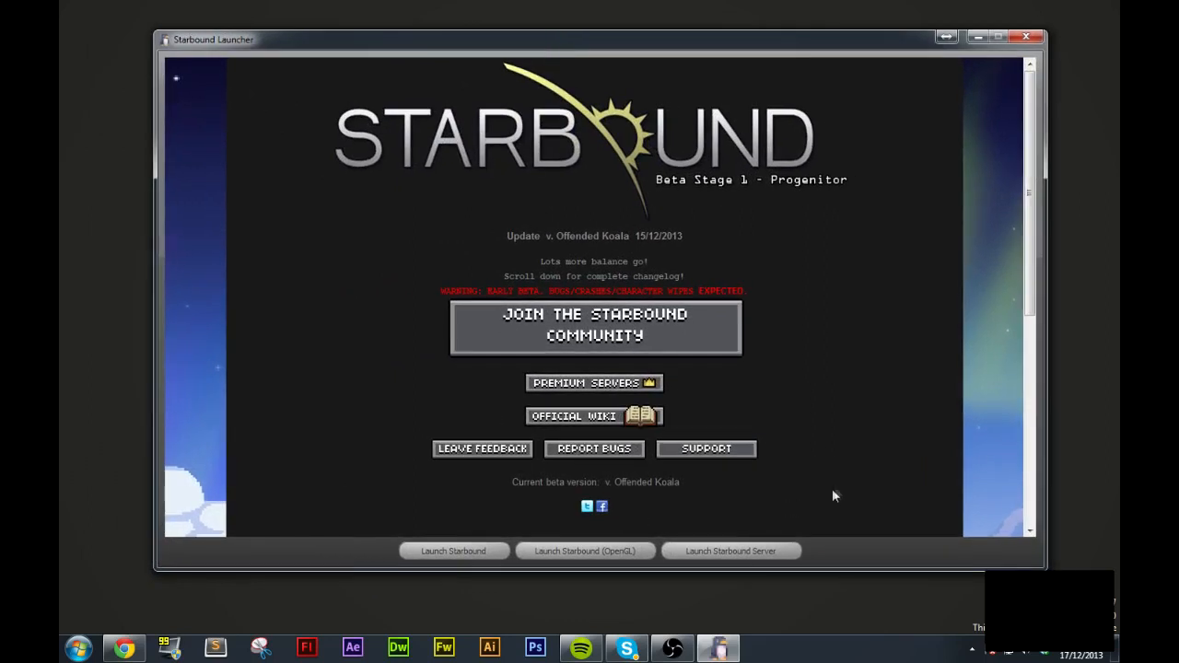
mouse_move(486, 274)
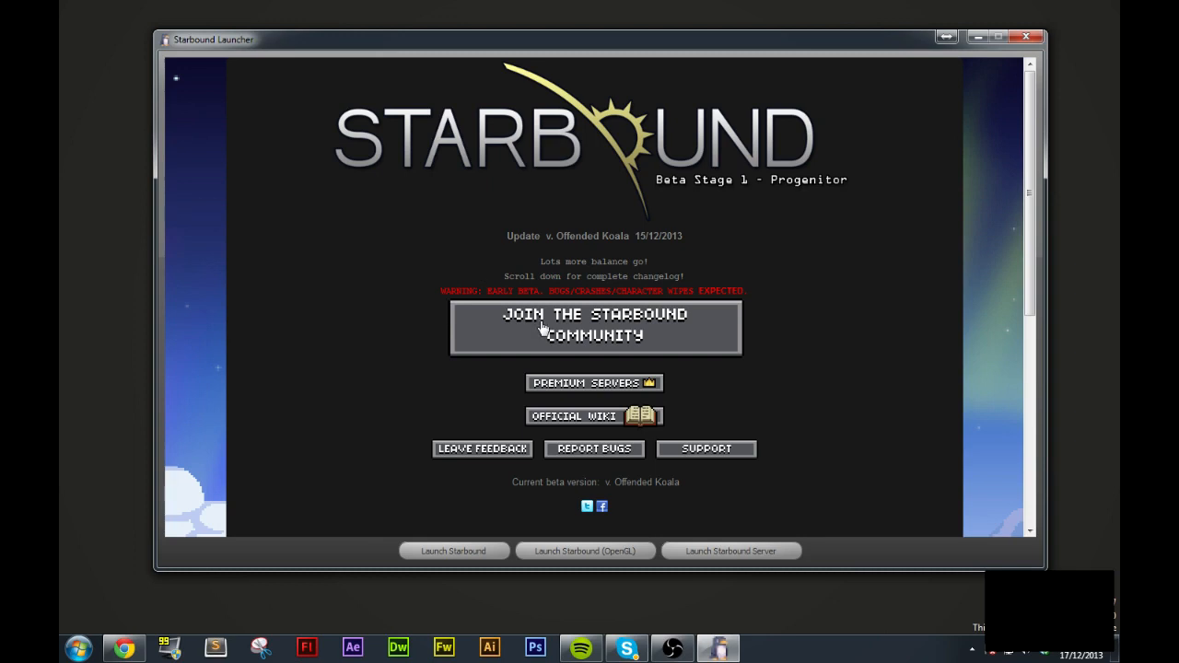
mouse_move(692, 262)
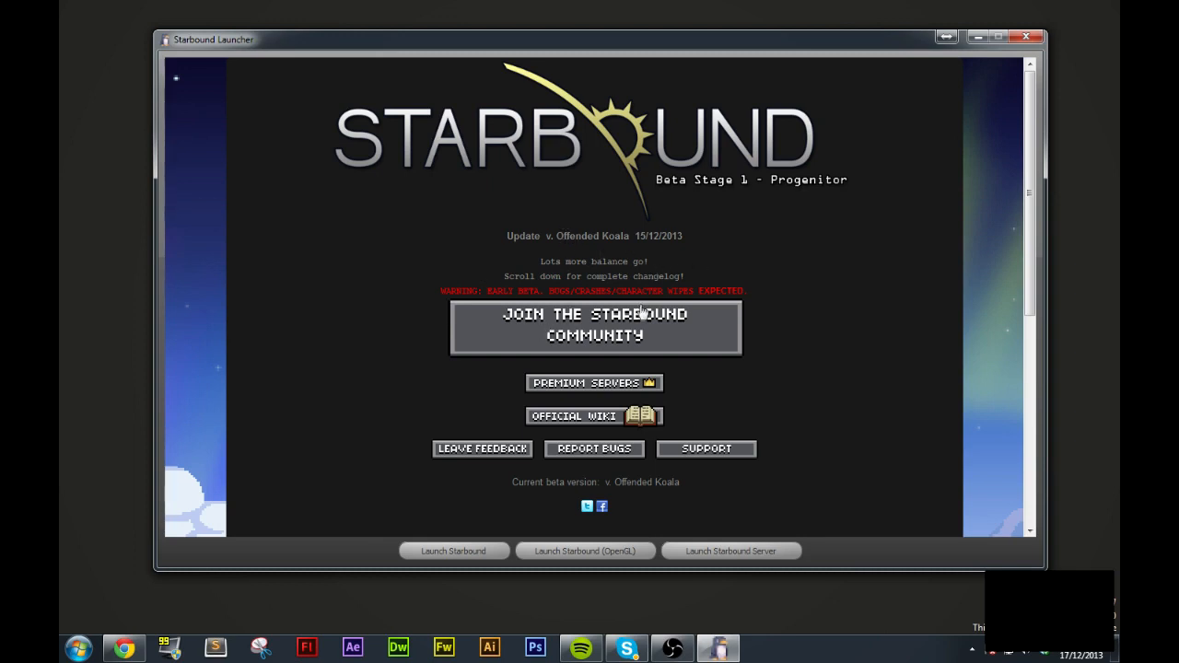
mouse_move(544, 474)
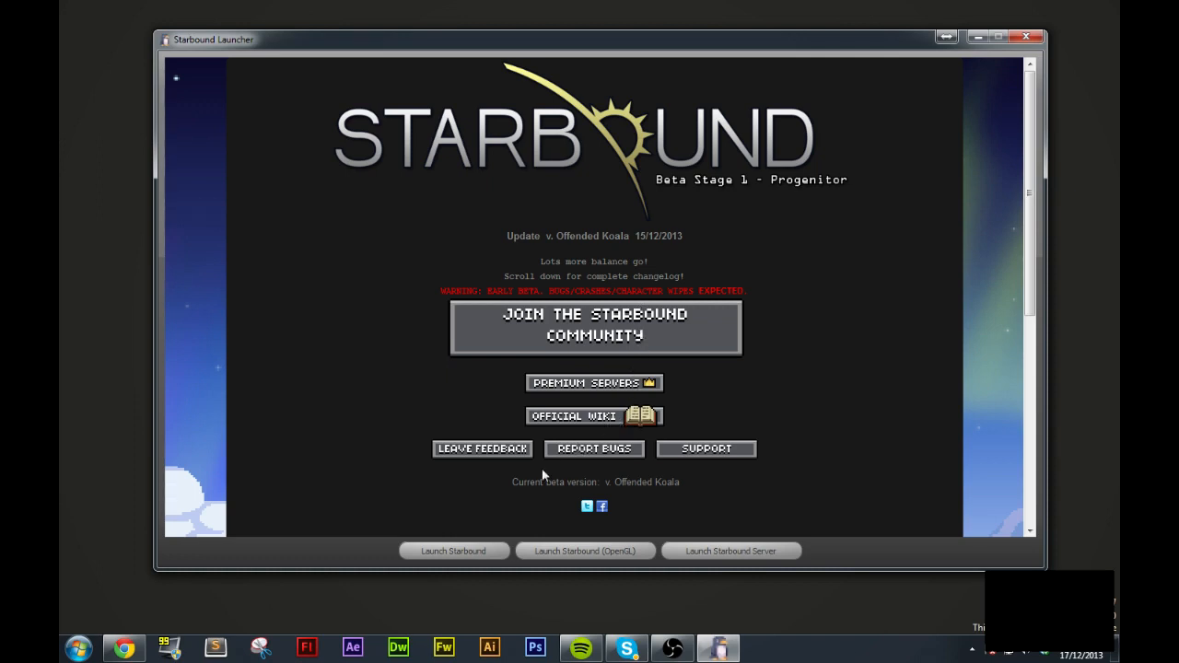
mouse_move(736, 551)
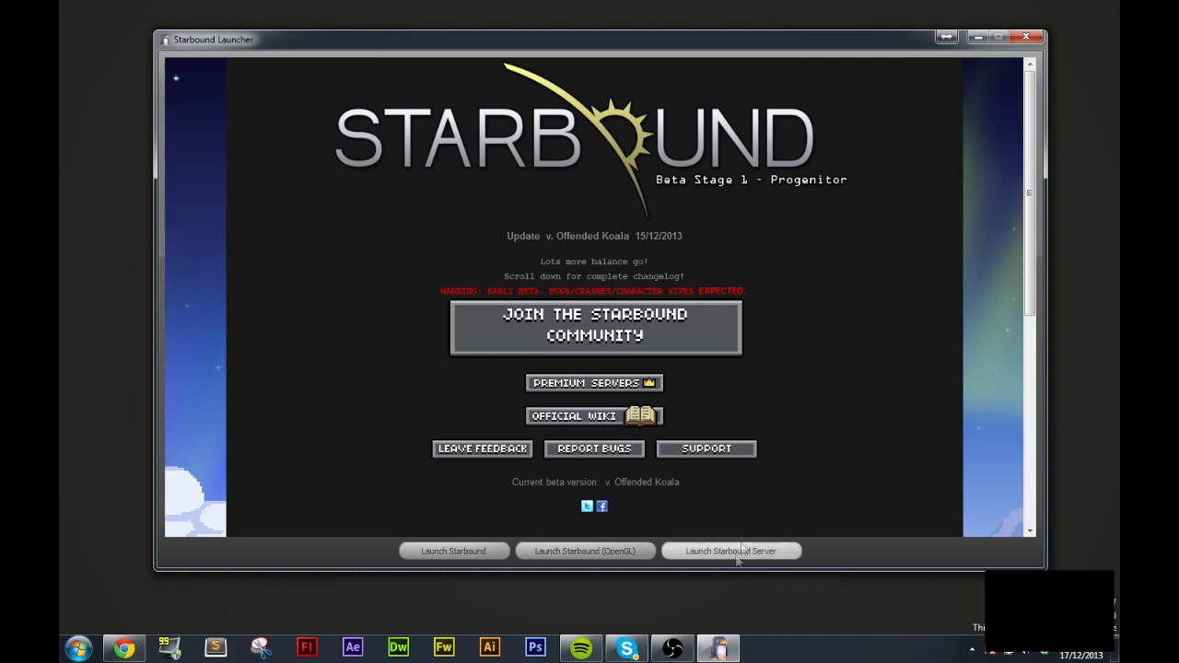
Launch the Starbound server from the launcher and close the extra empty command window.
left_click(730, 551)
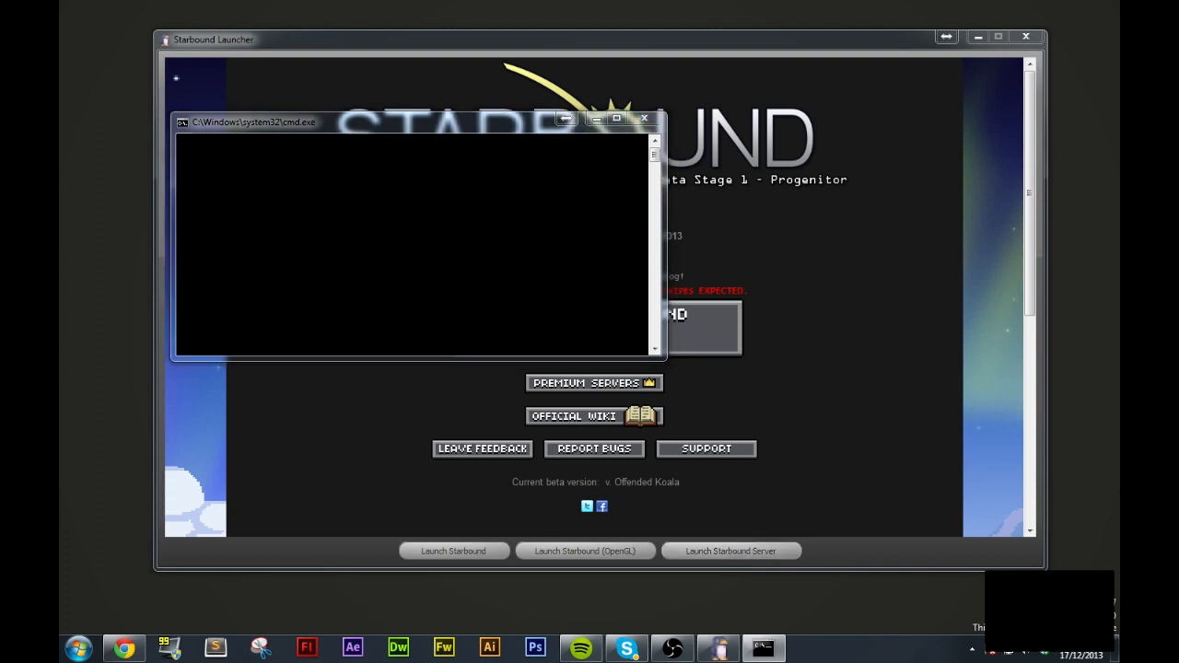
left_click(731, 551)
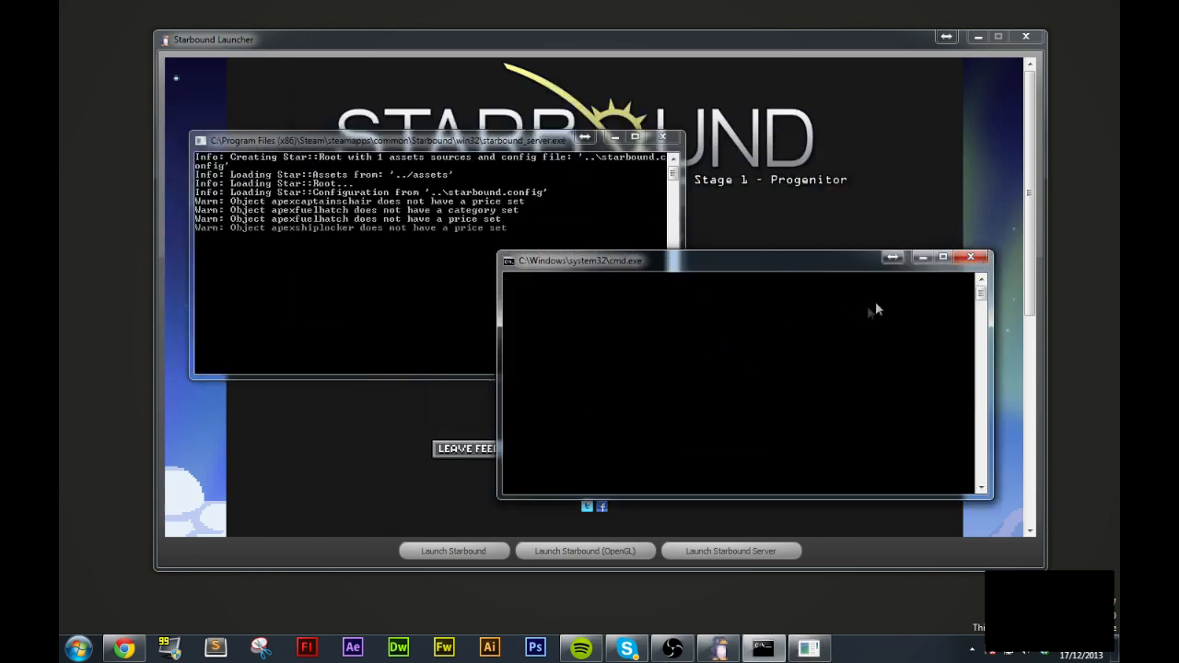
left_click(975, 257)
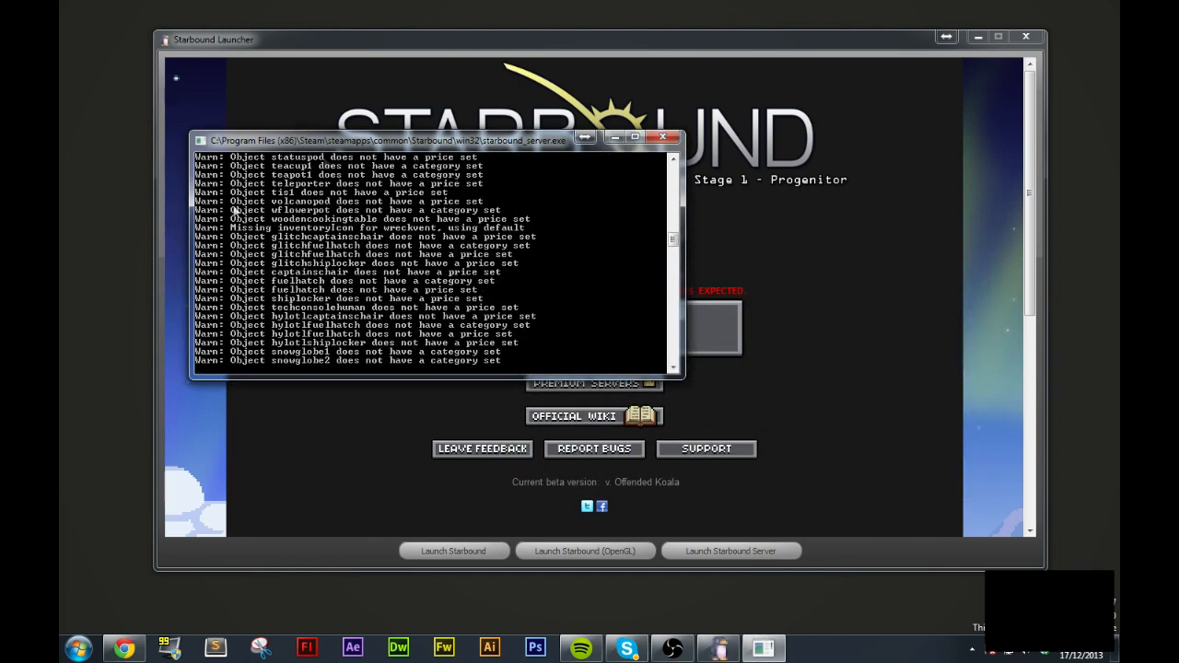
mouse_move(181, 322)
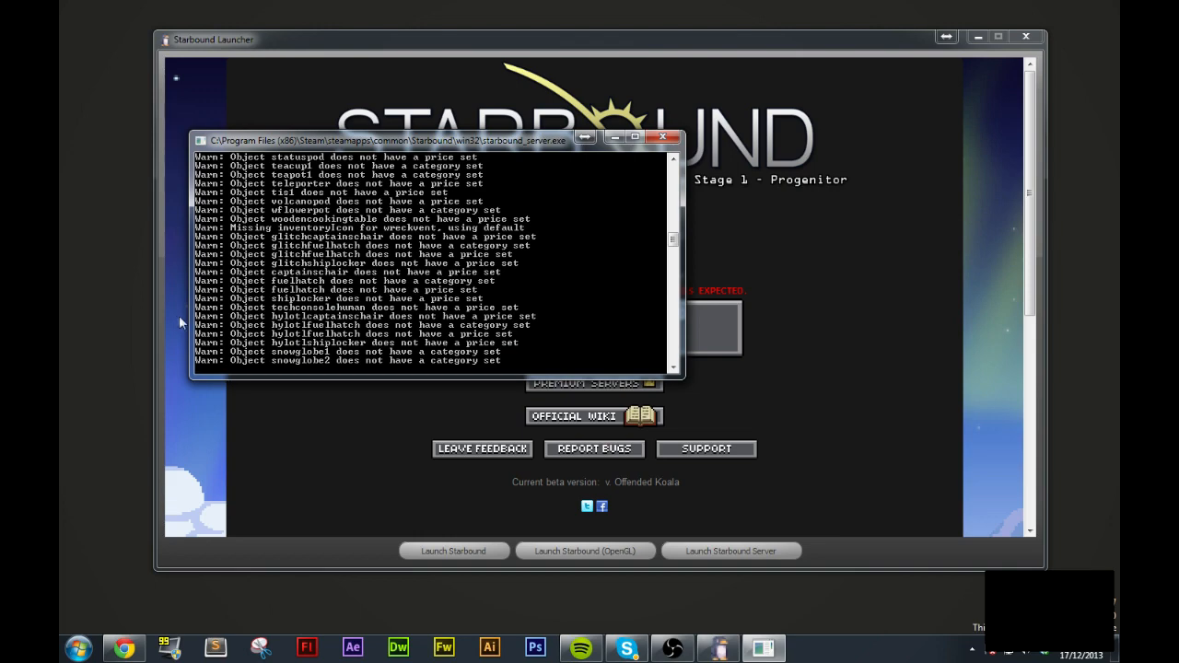
mouse_move(215, 342)
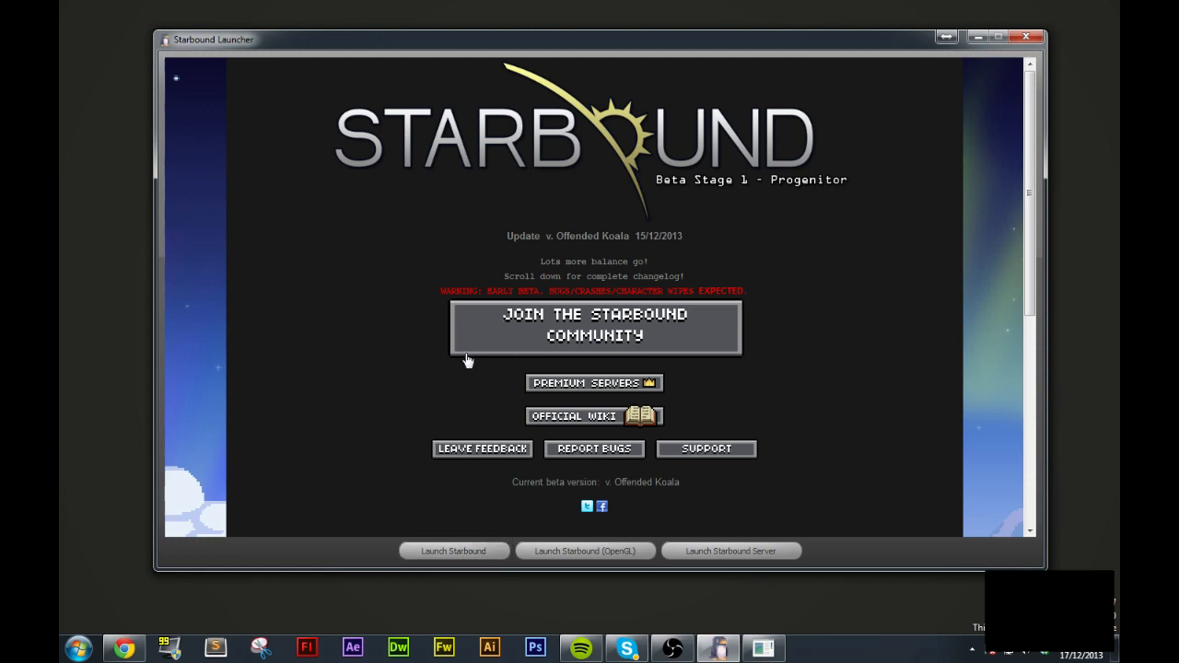
mouse_move(462, 378)
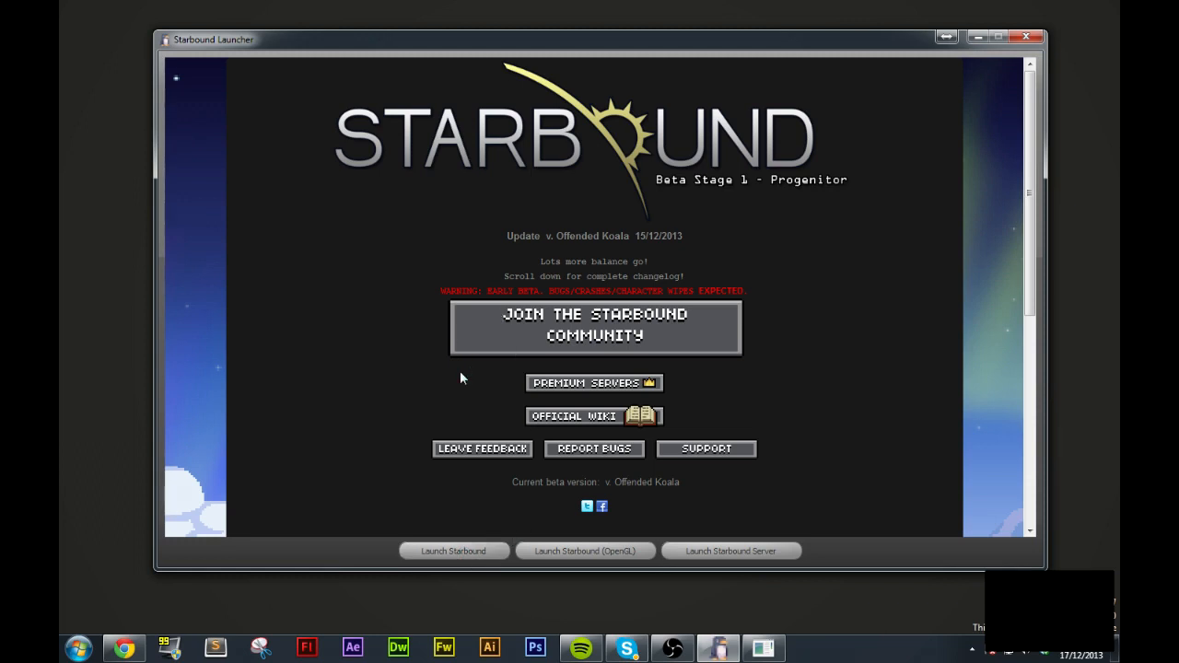
Launch the Starbound game client from the launcher's bottom button.
left_click(453, 550)
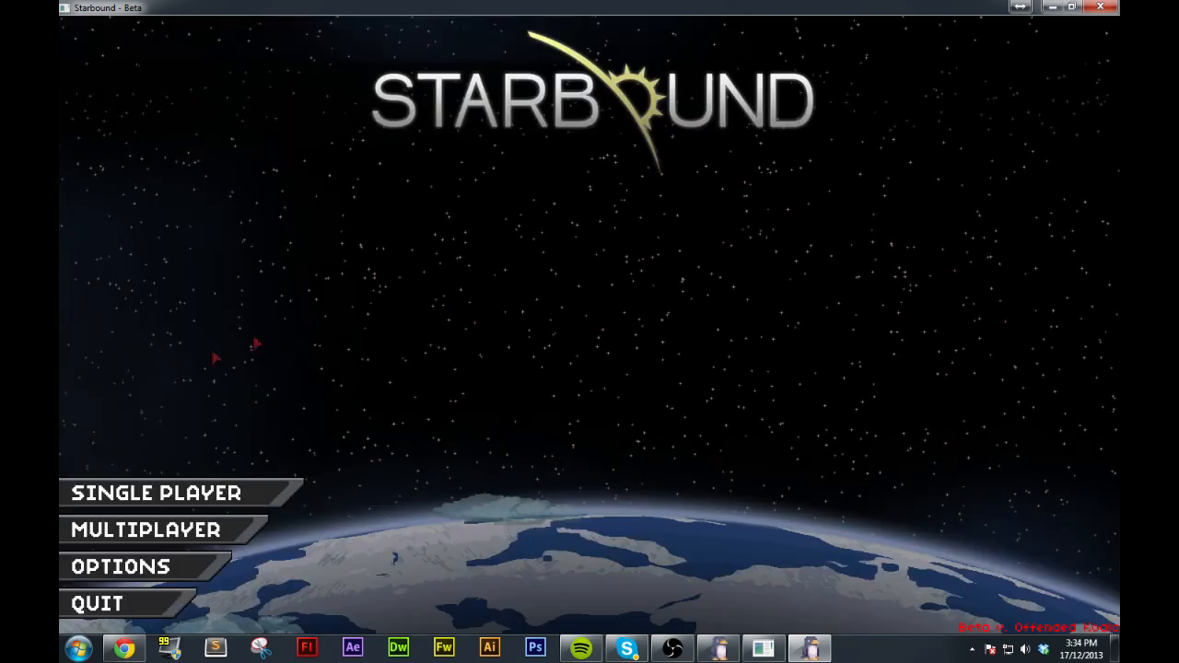
Open Multiplayer from the main menu, with server address 192.168.0.162 filled in.
left_click(157, 493)
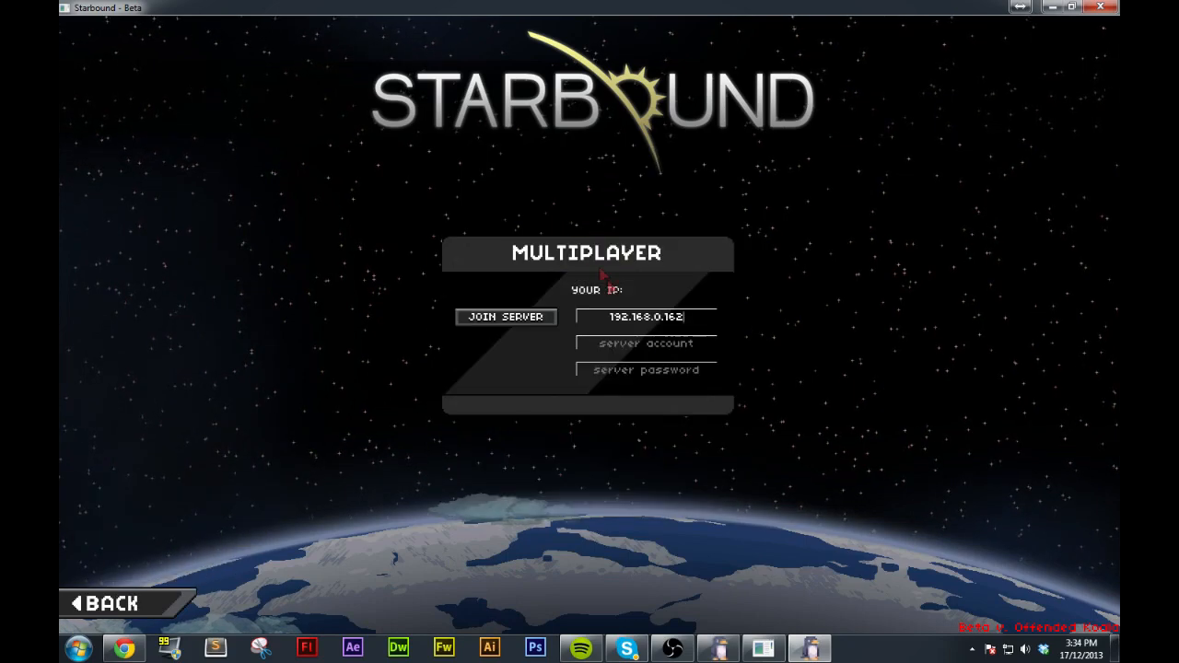
mouse_move(702, 320)
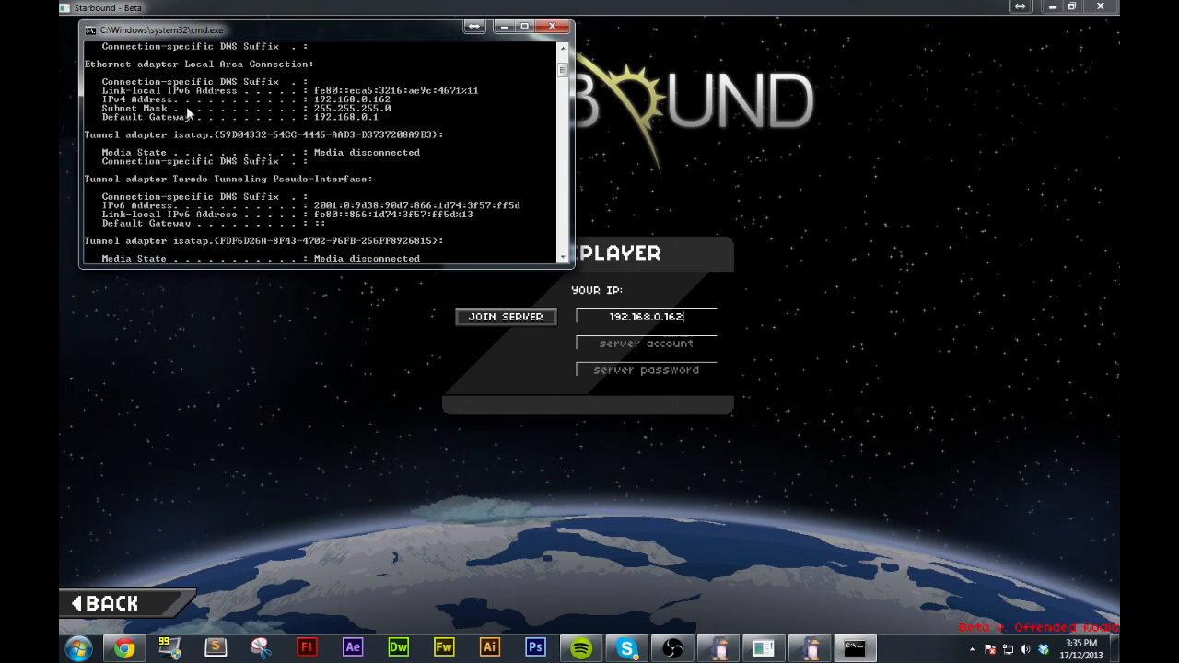
mouse_move(359, 108)
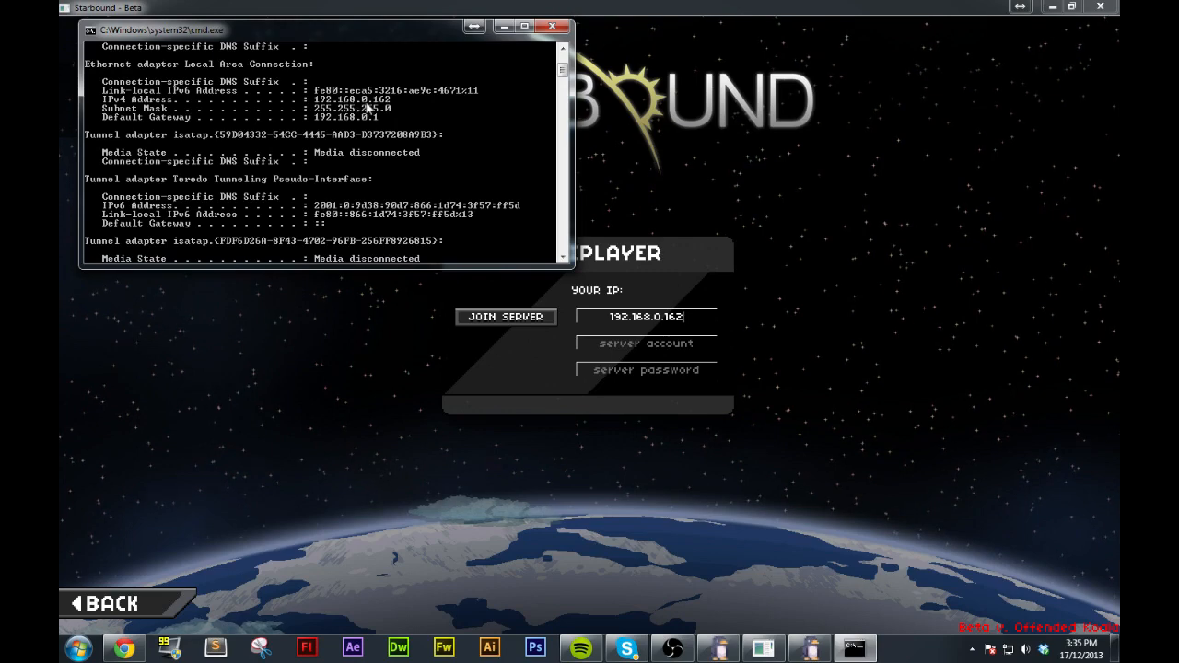
mouse_move(407, 111)
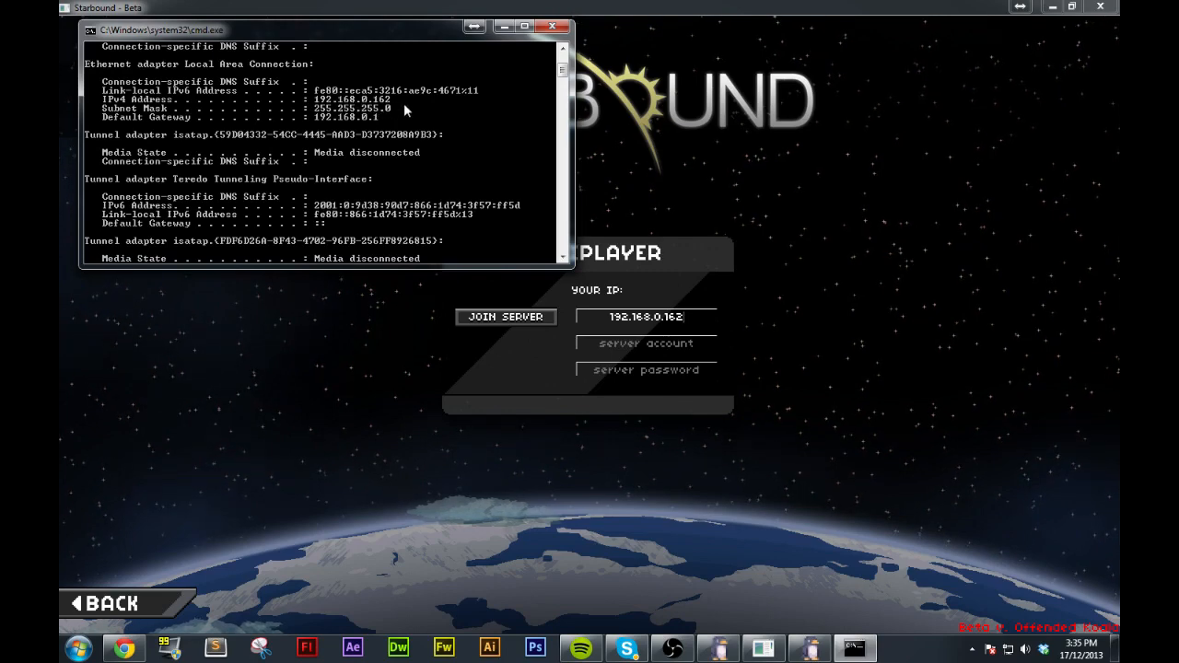
mouse_move(402, 123)
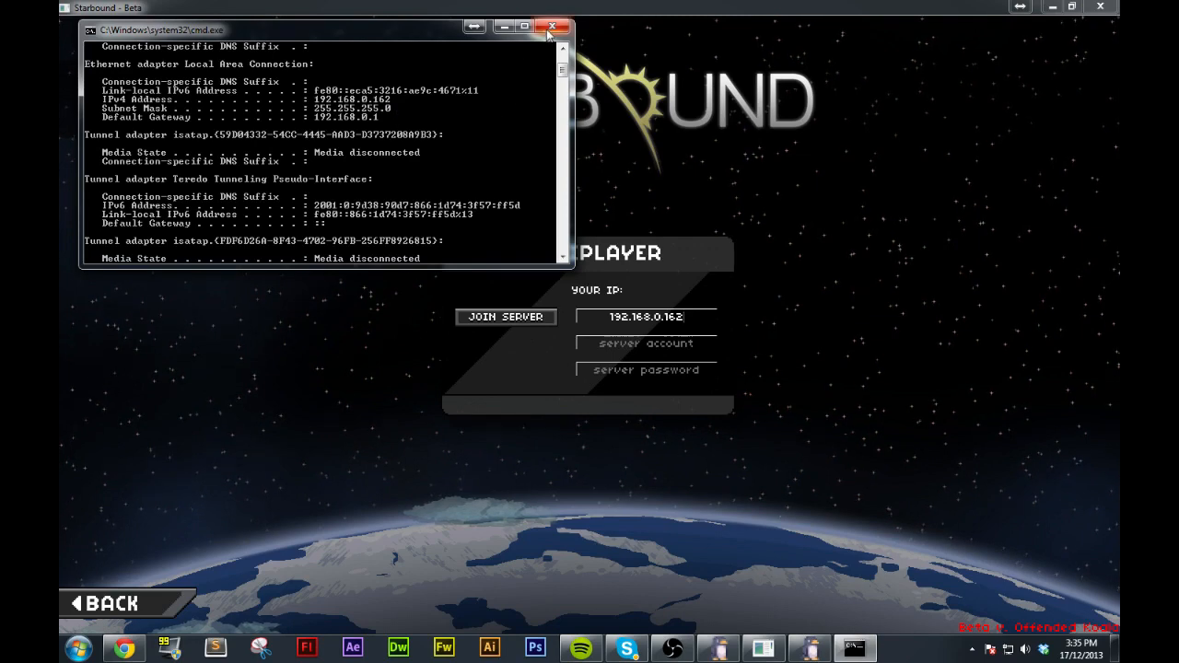
Close the Command Prompt after confirming the IPv4 address 192.168.0.162.
left_click(552, 26)
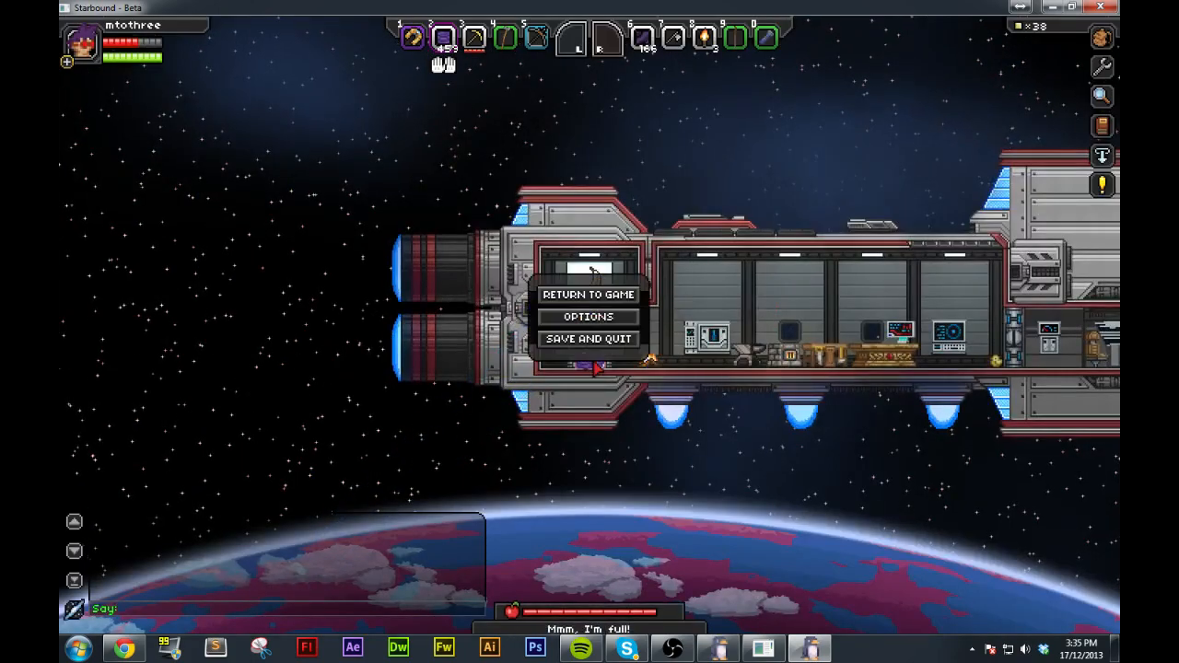
Save and quit the Starbound session after joining the local server.
left_click(588, 338)
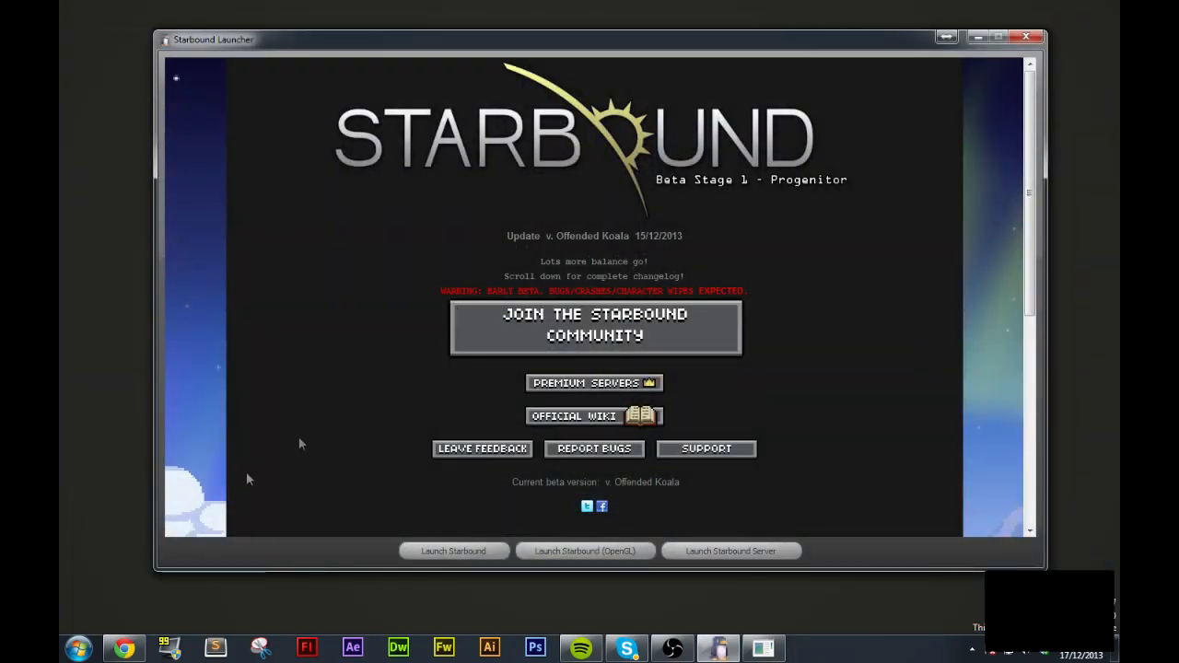
mouse_move(731, 394)
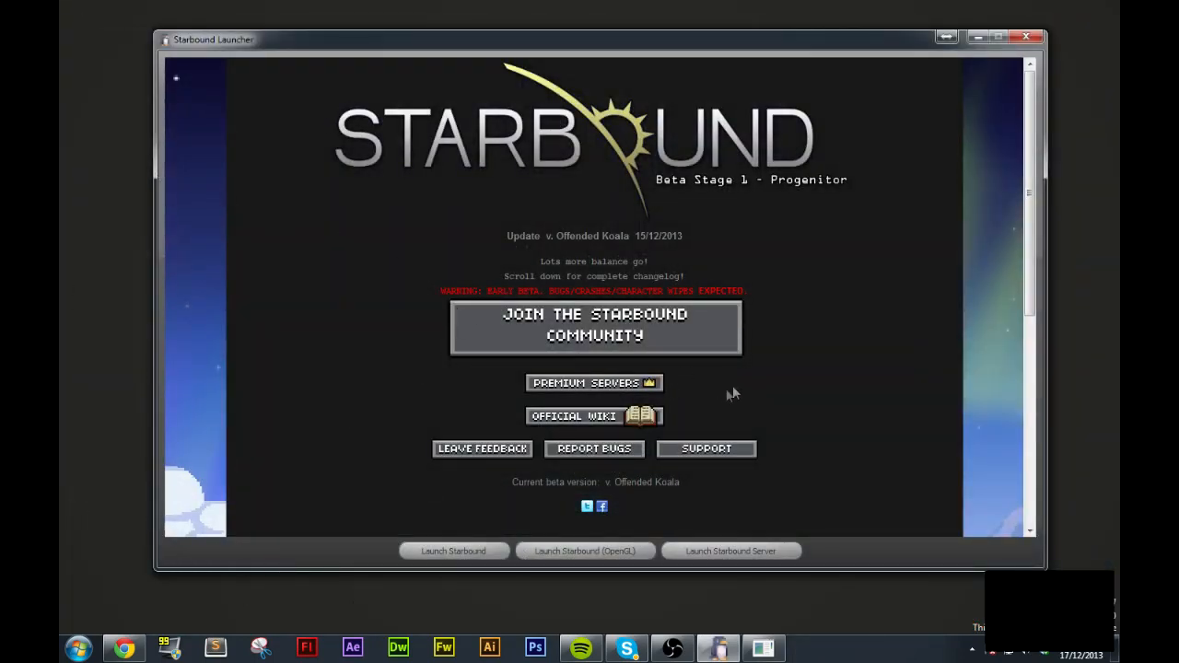
mouse_move(820, 405)
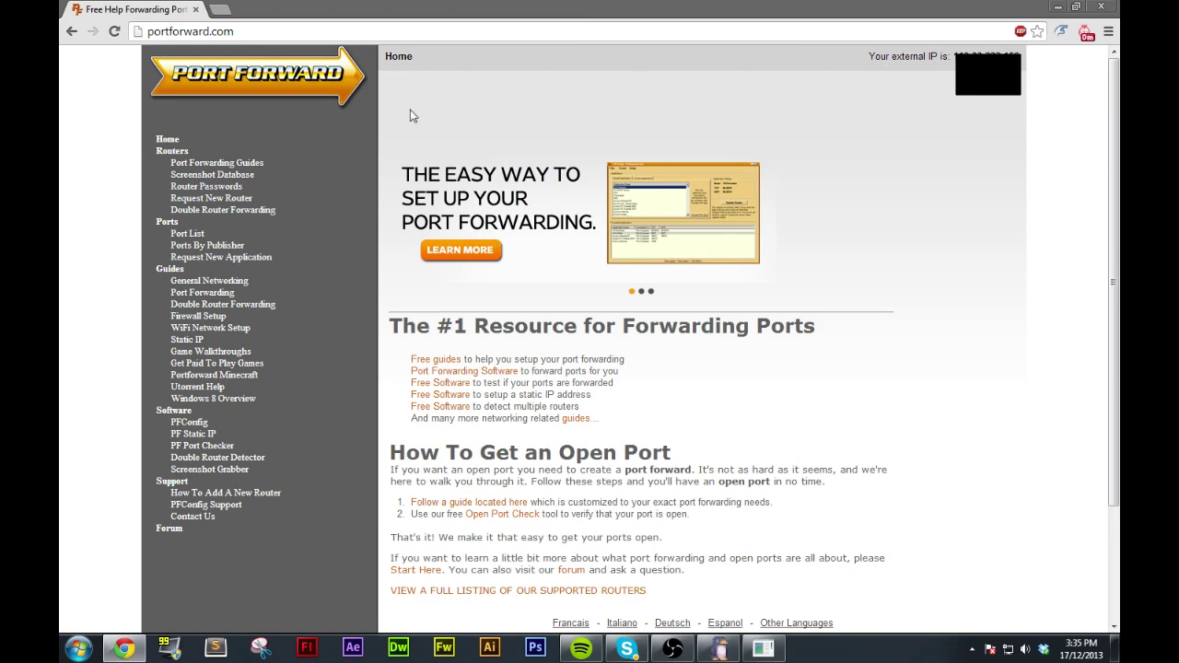
mouse_move(189, 422)
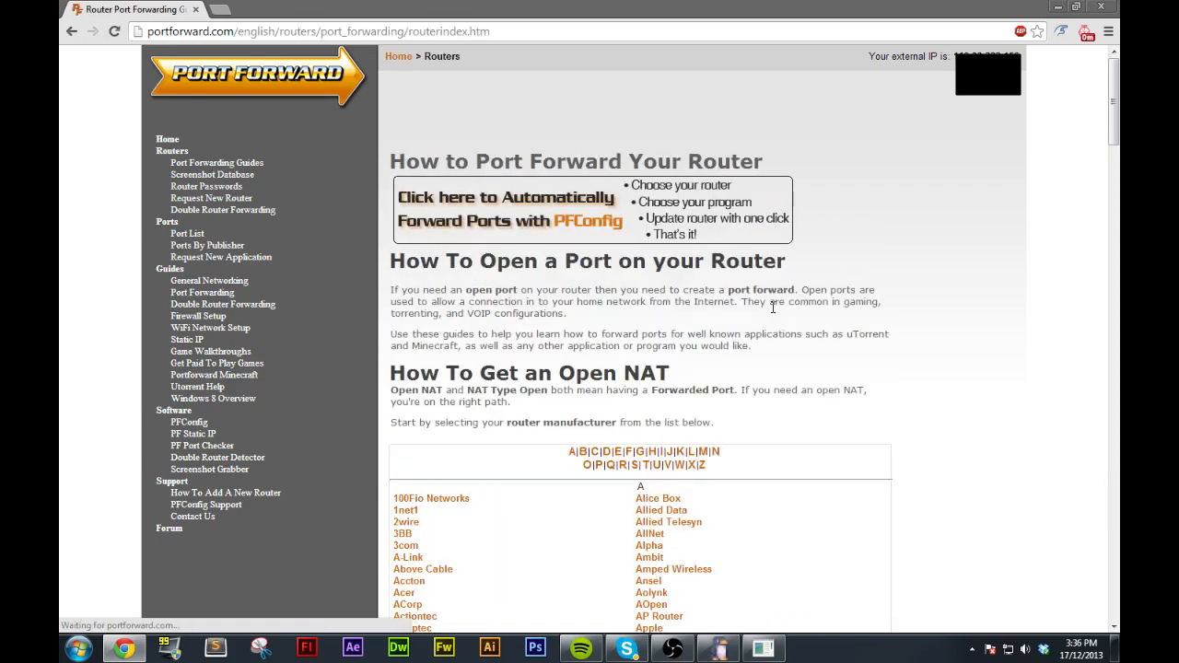
scroll("down", 3)
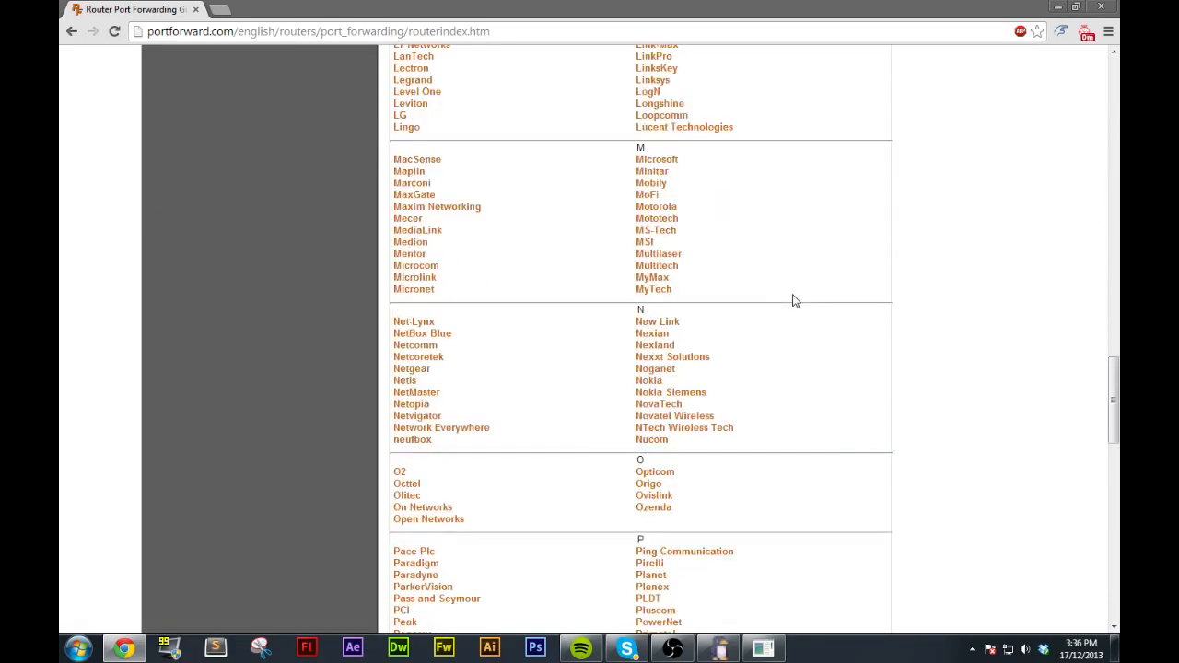
scroll("down", 3)
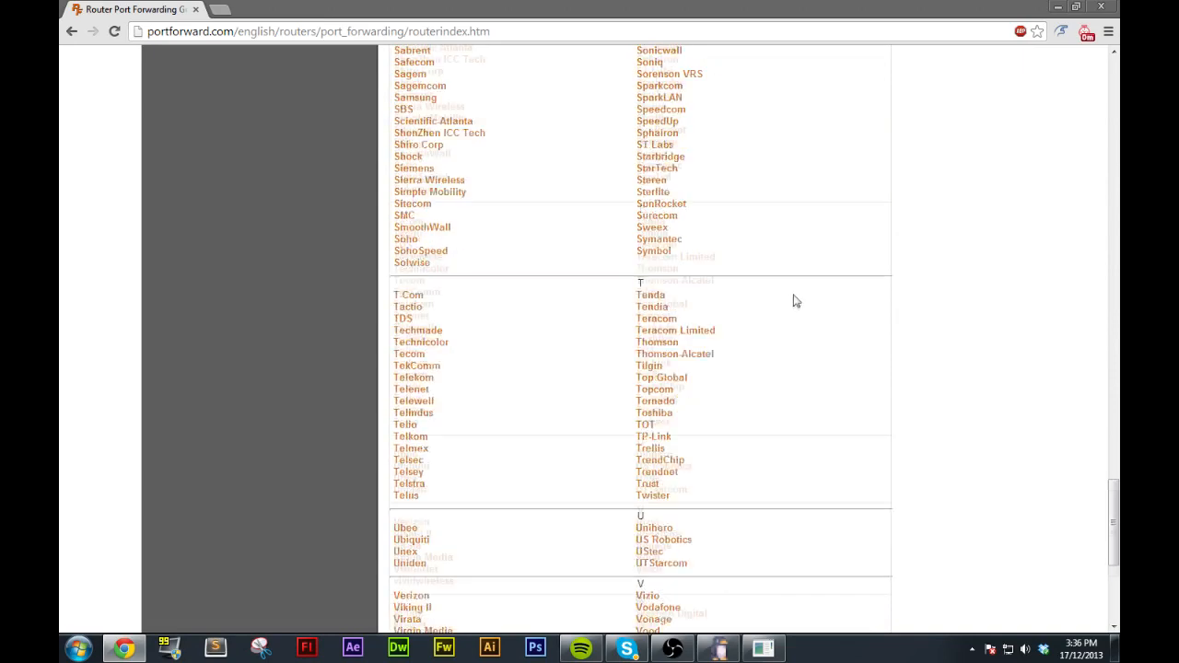
scroll("down", 3)
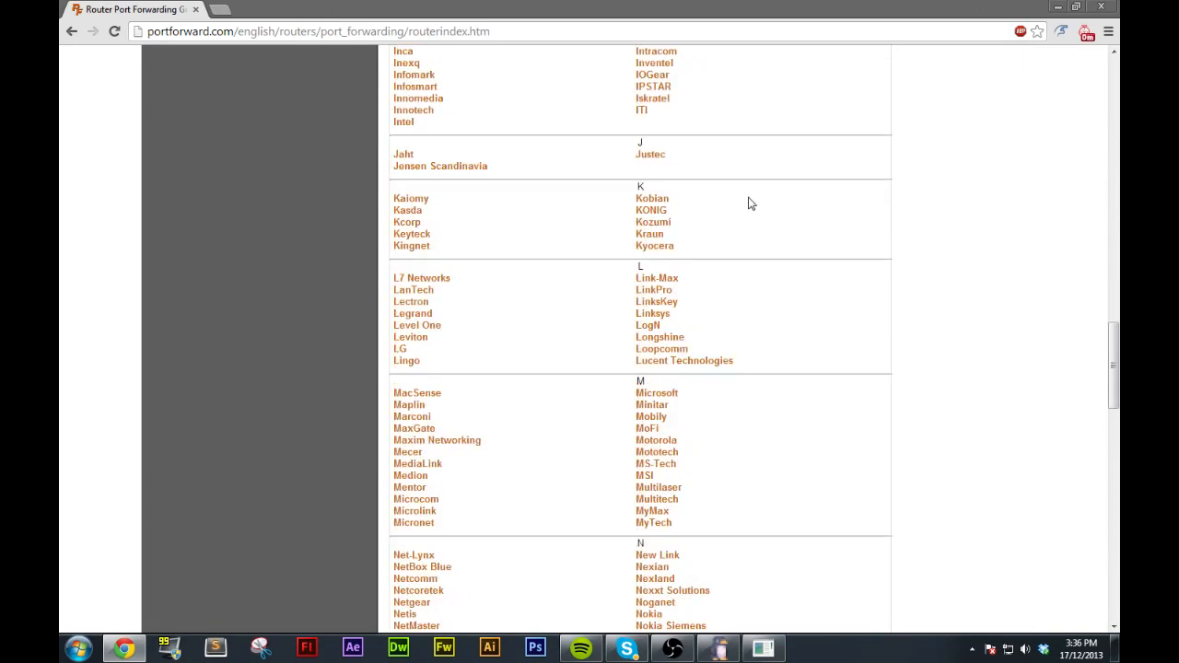
scroll("up", 3)
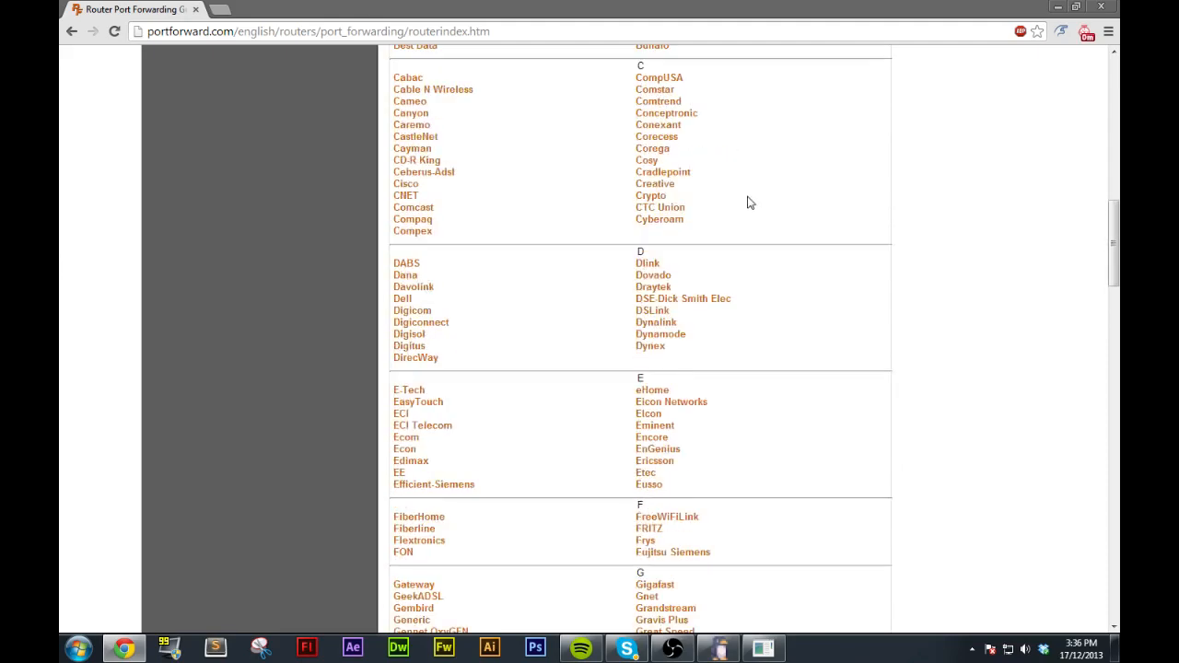
mouse_move(858, 304)
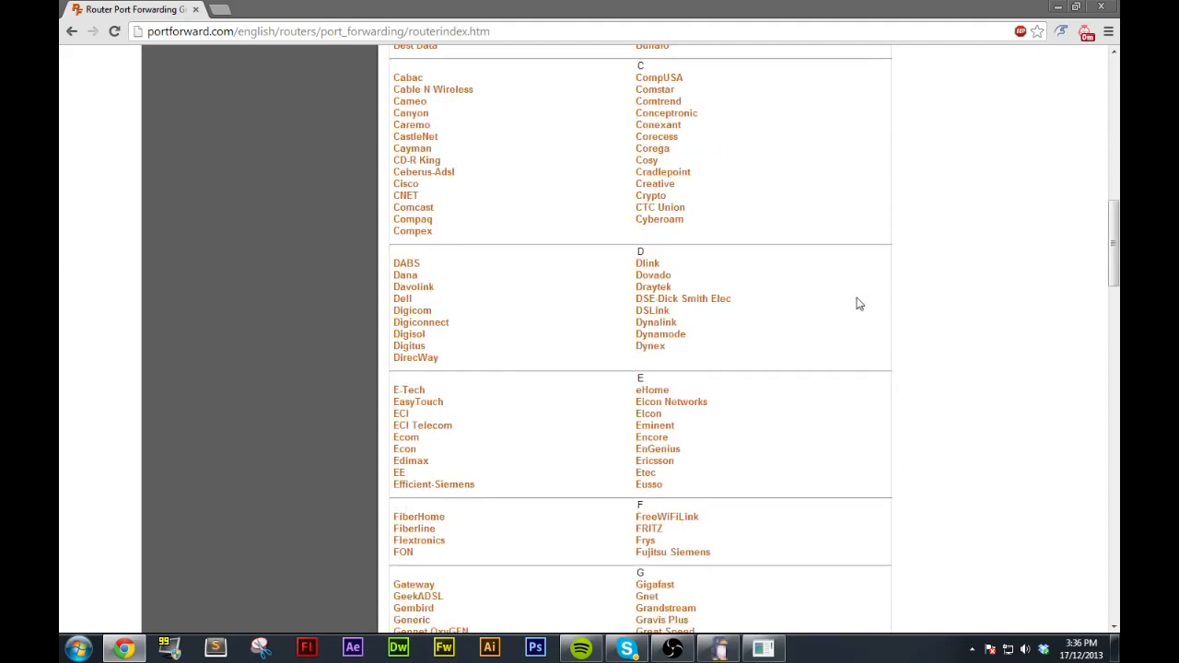